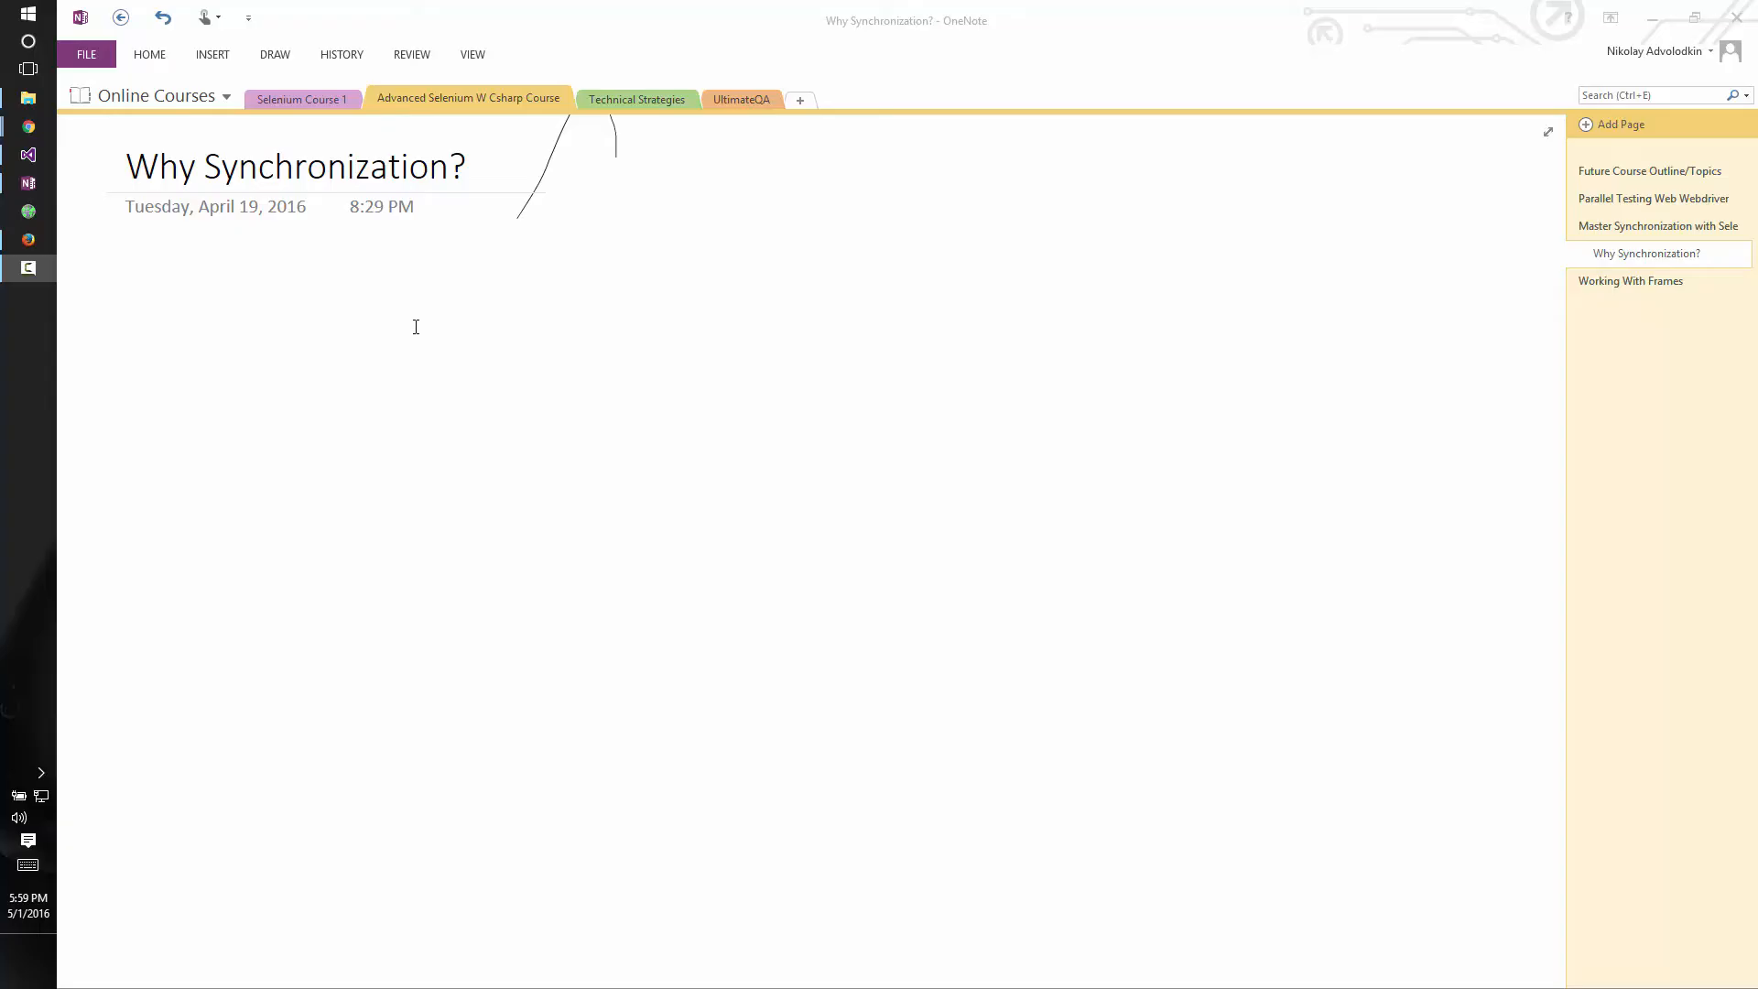
mouse_move(403, 323)
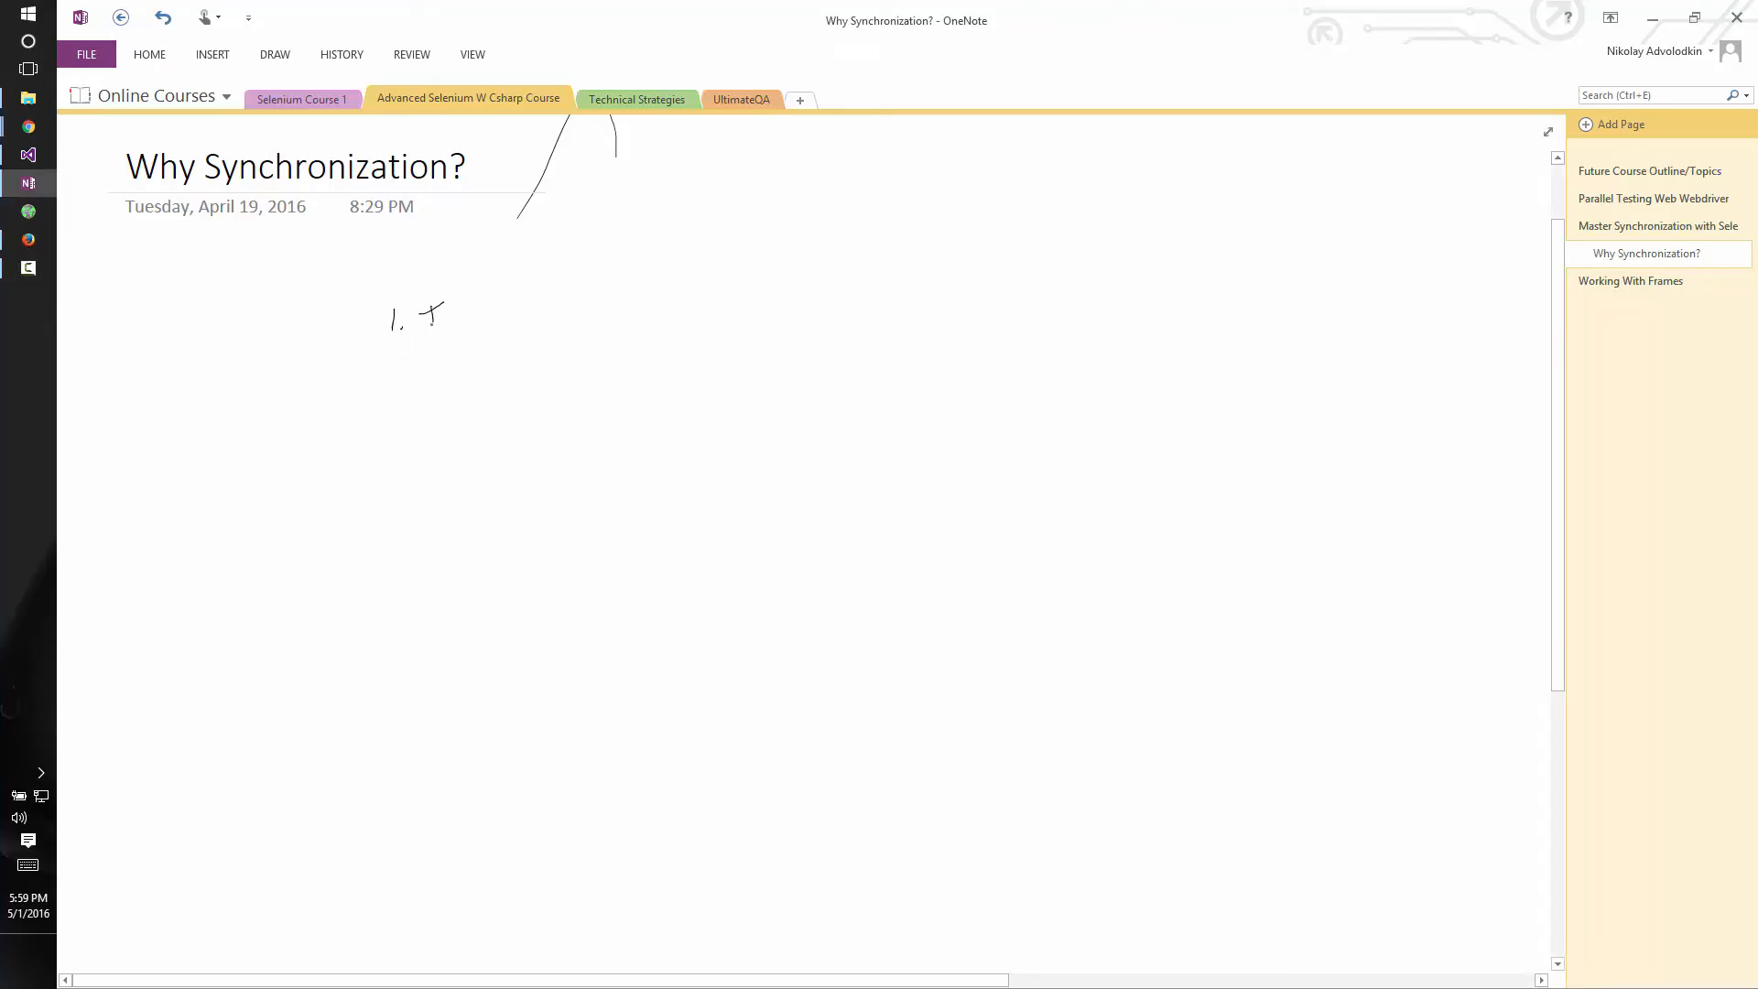
Step: Handwrite '1. Intermittent failures', '2. False pos/neg', '3. ↓ test execut time' as a numbered list
type("Inte")
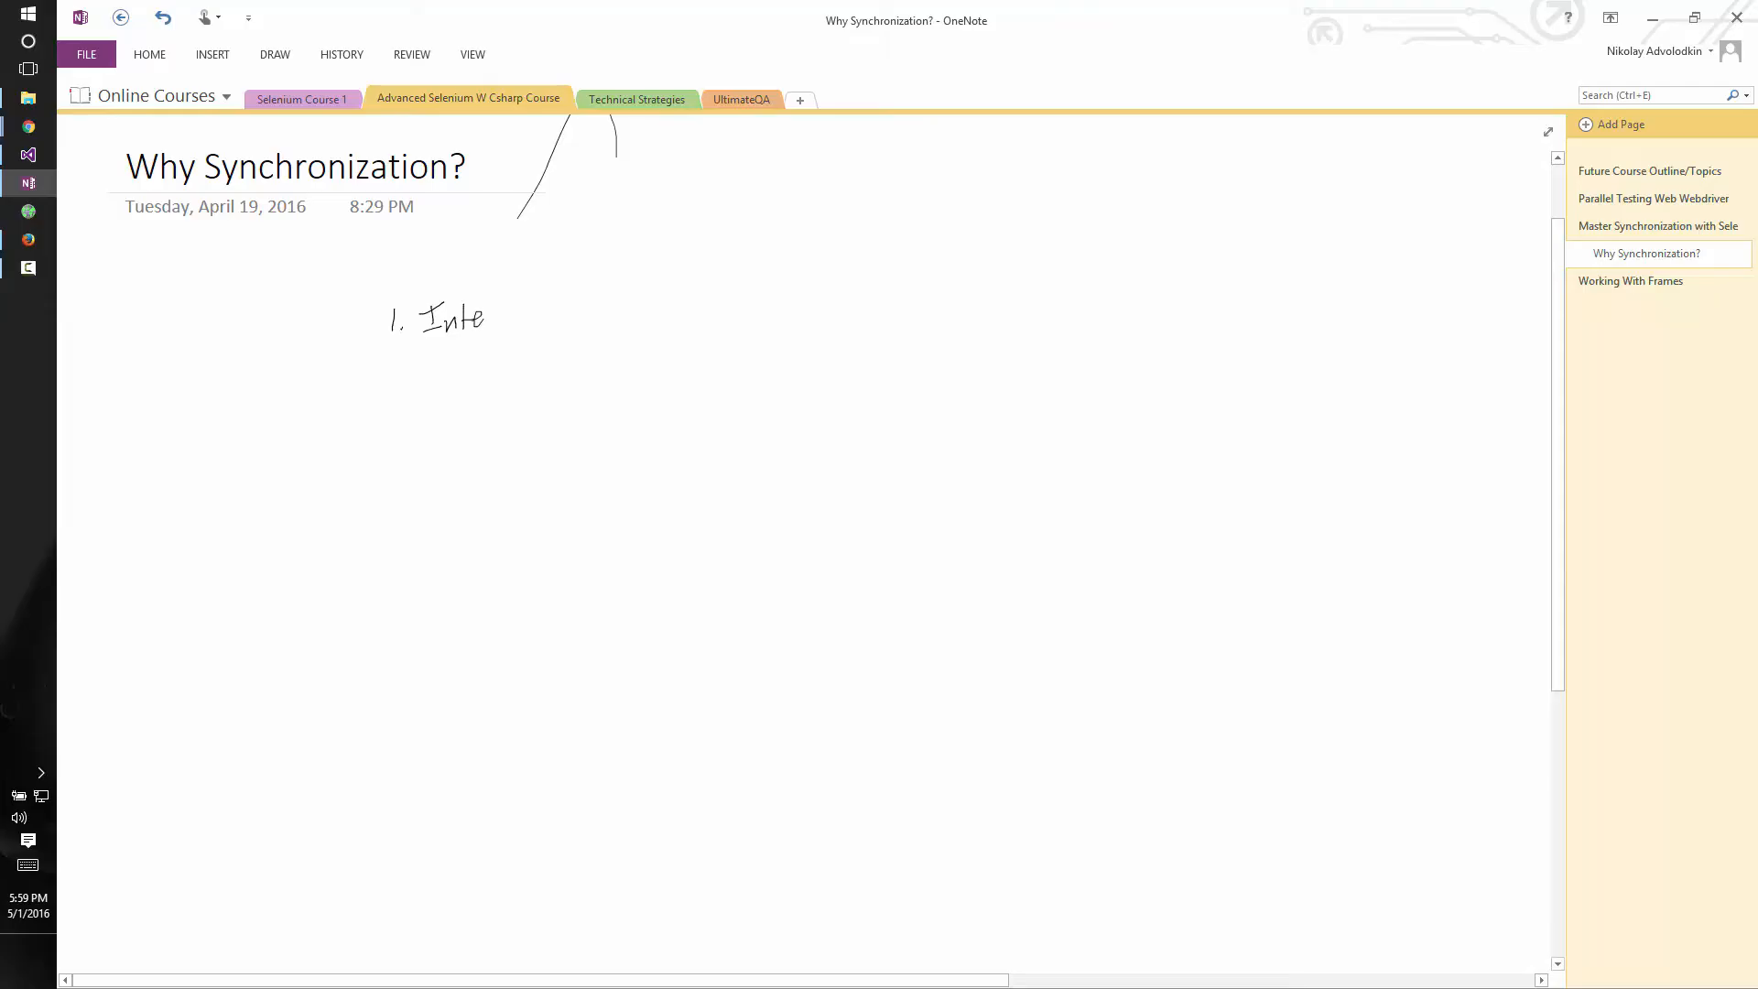
type("Intermittent F")
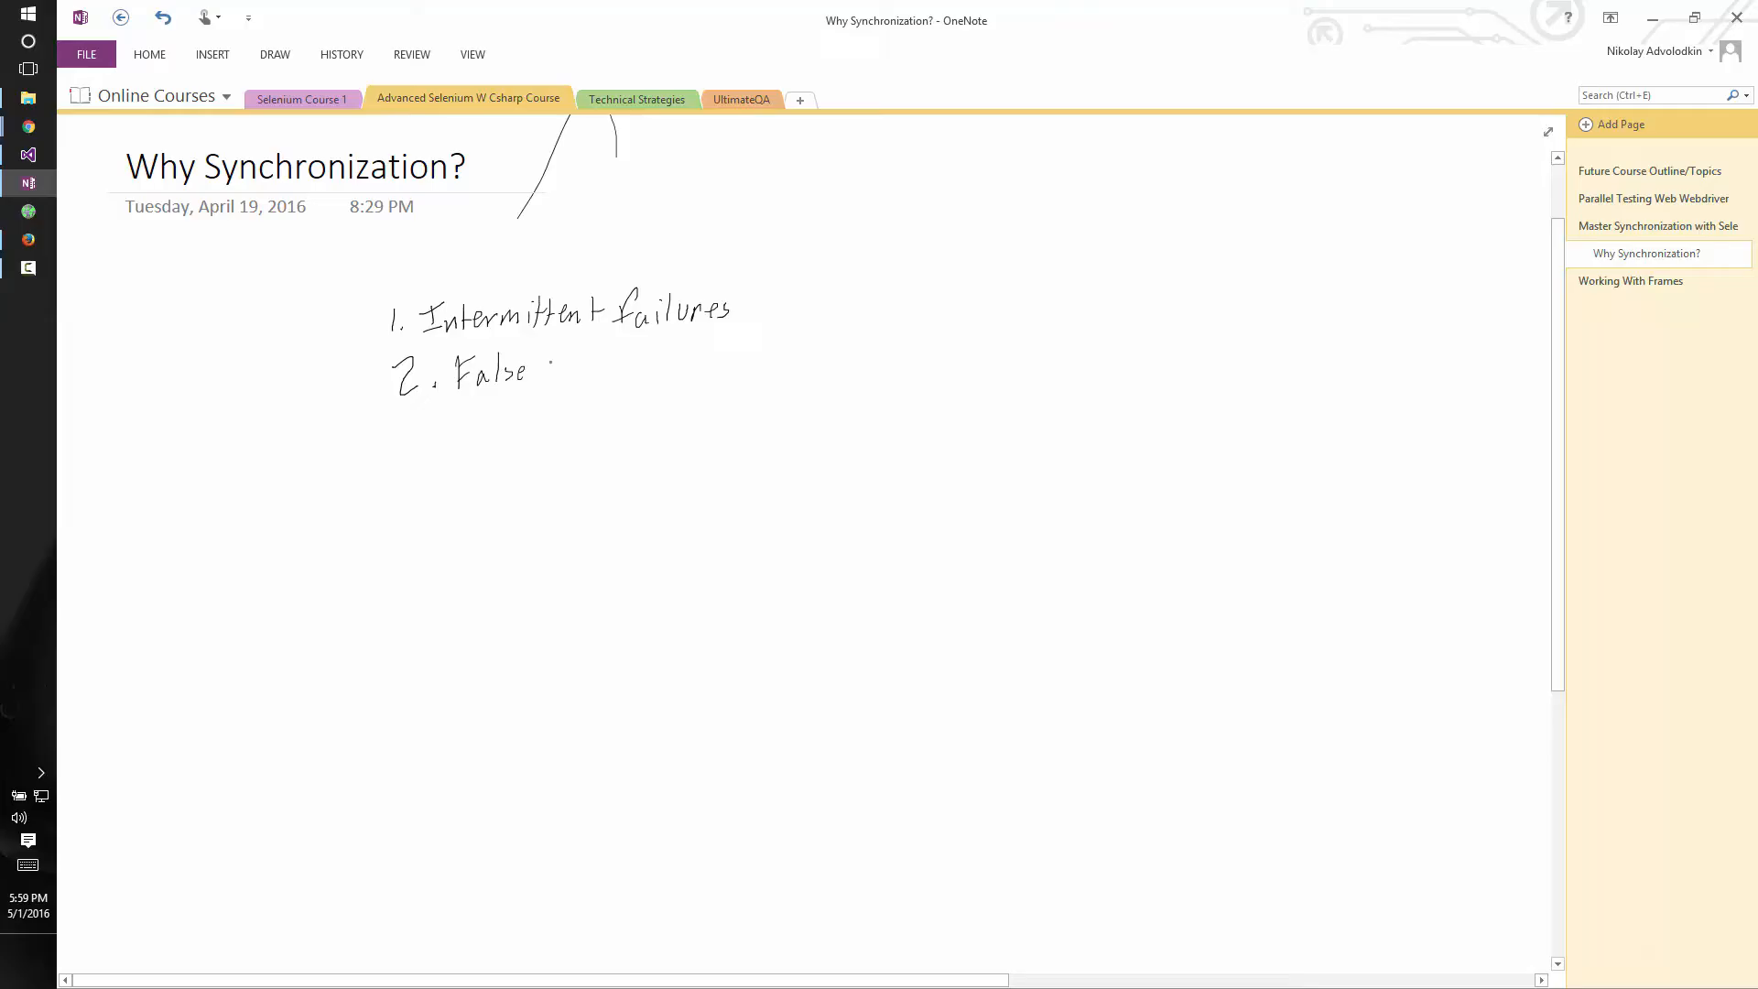
left_click_drag(546, 370, 612, 353)
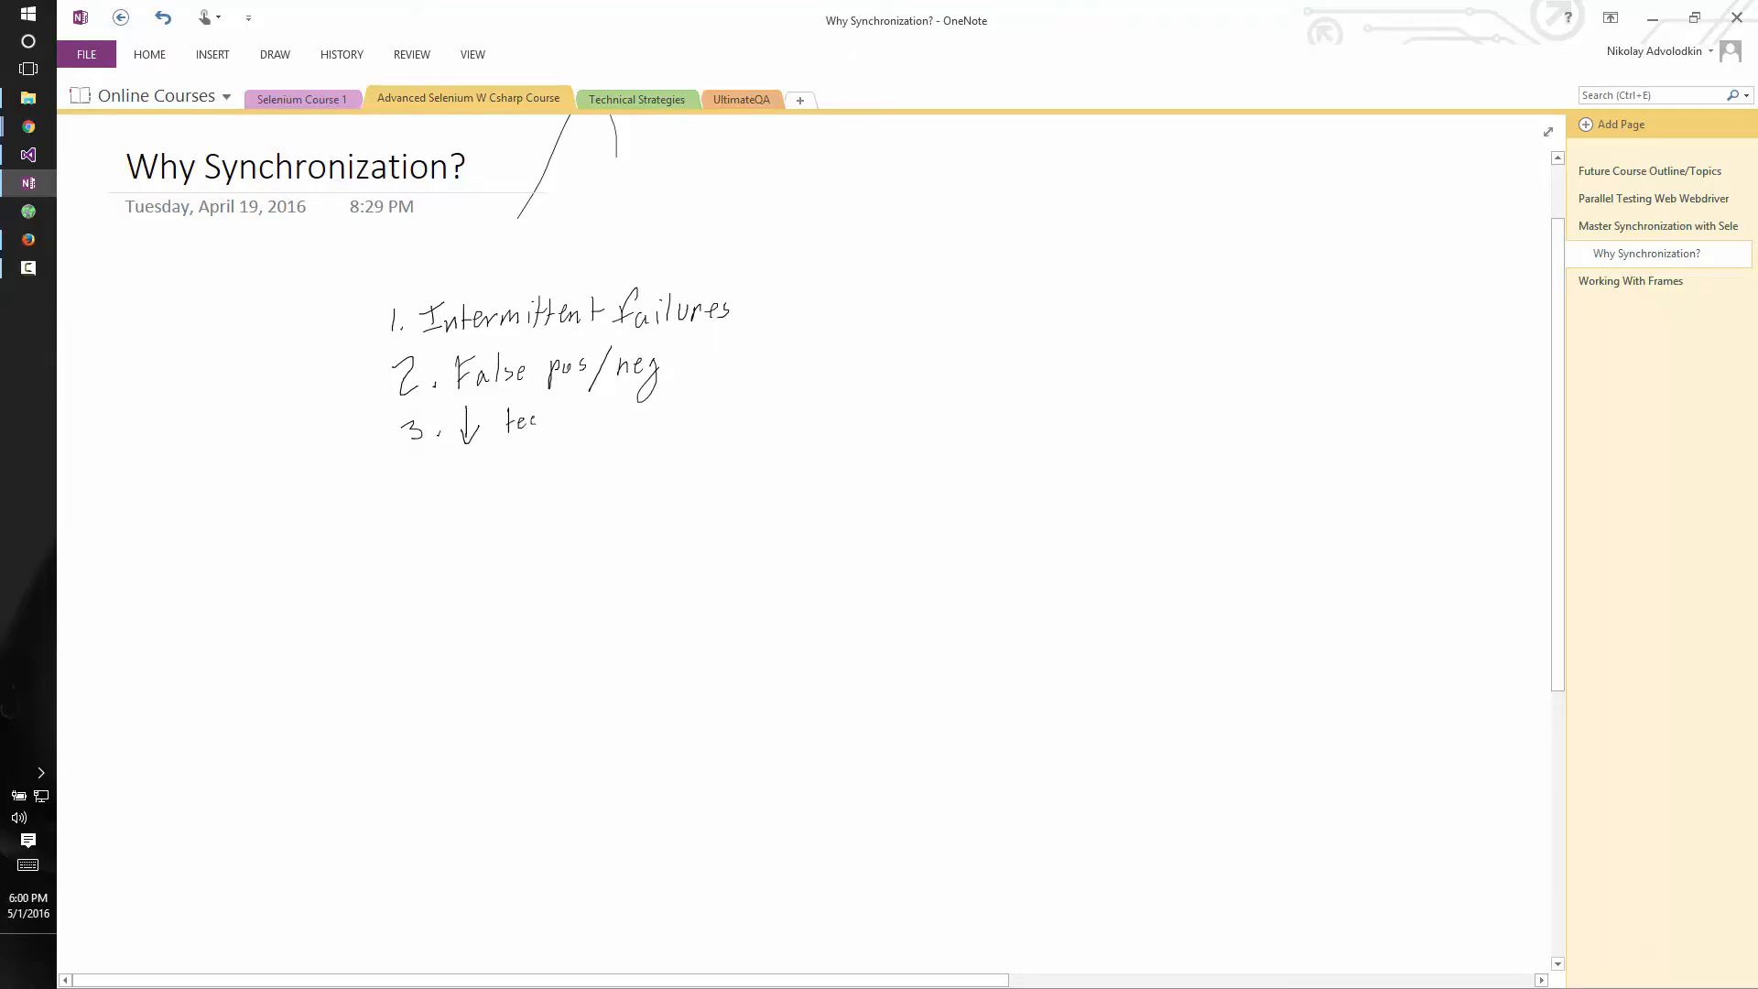
type("test ex.")
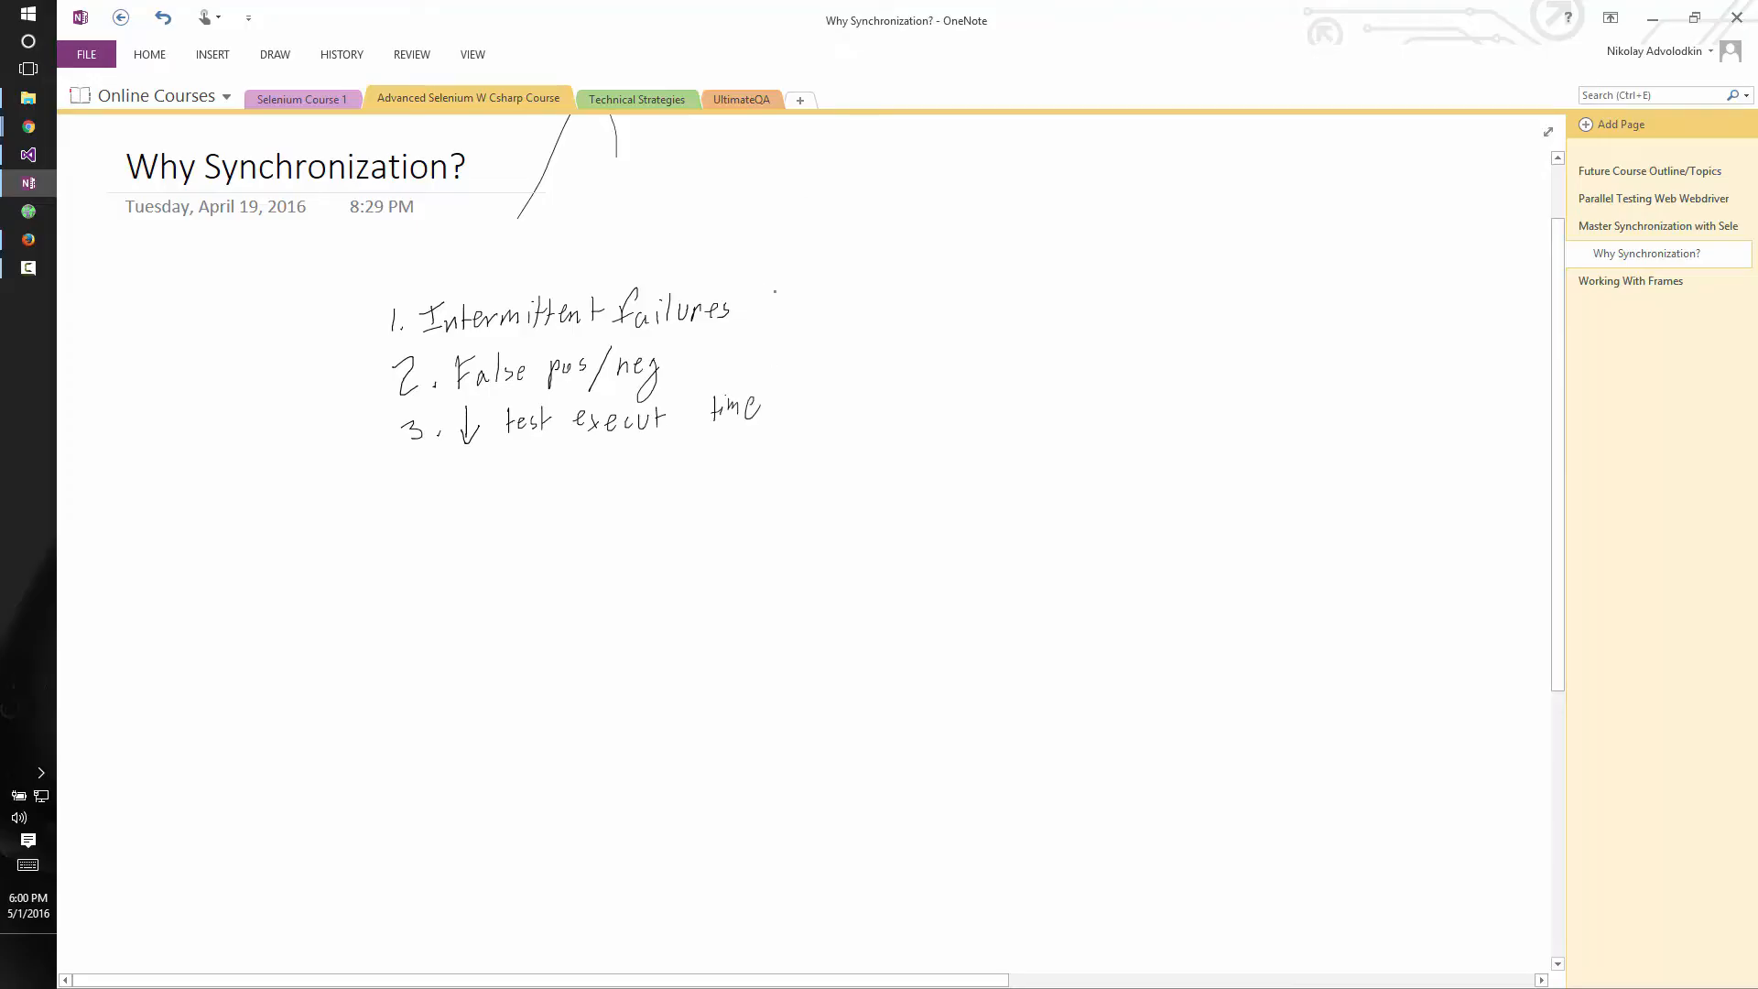
Step: Draw a brace labelled 'flaky' beside the three reasons and an underlined 'Implicit' heading below
left_click_drag(773, 291, 819, 337)
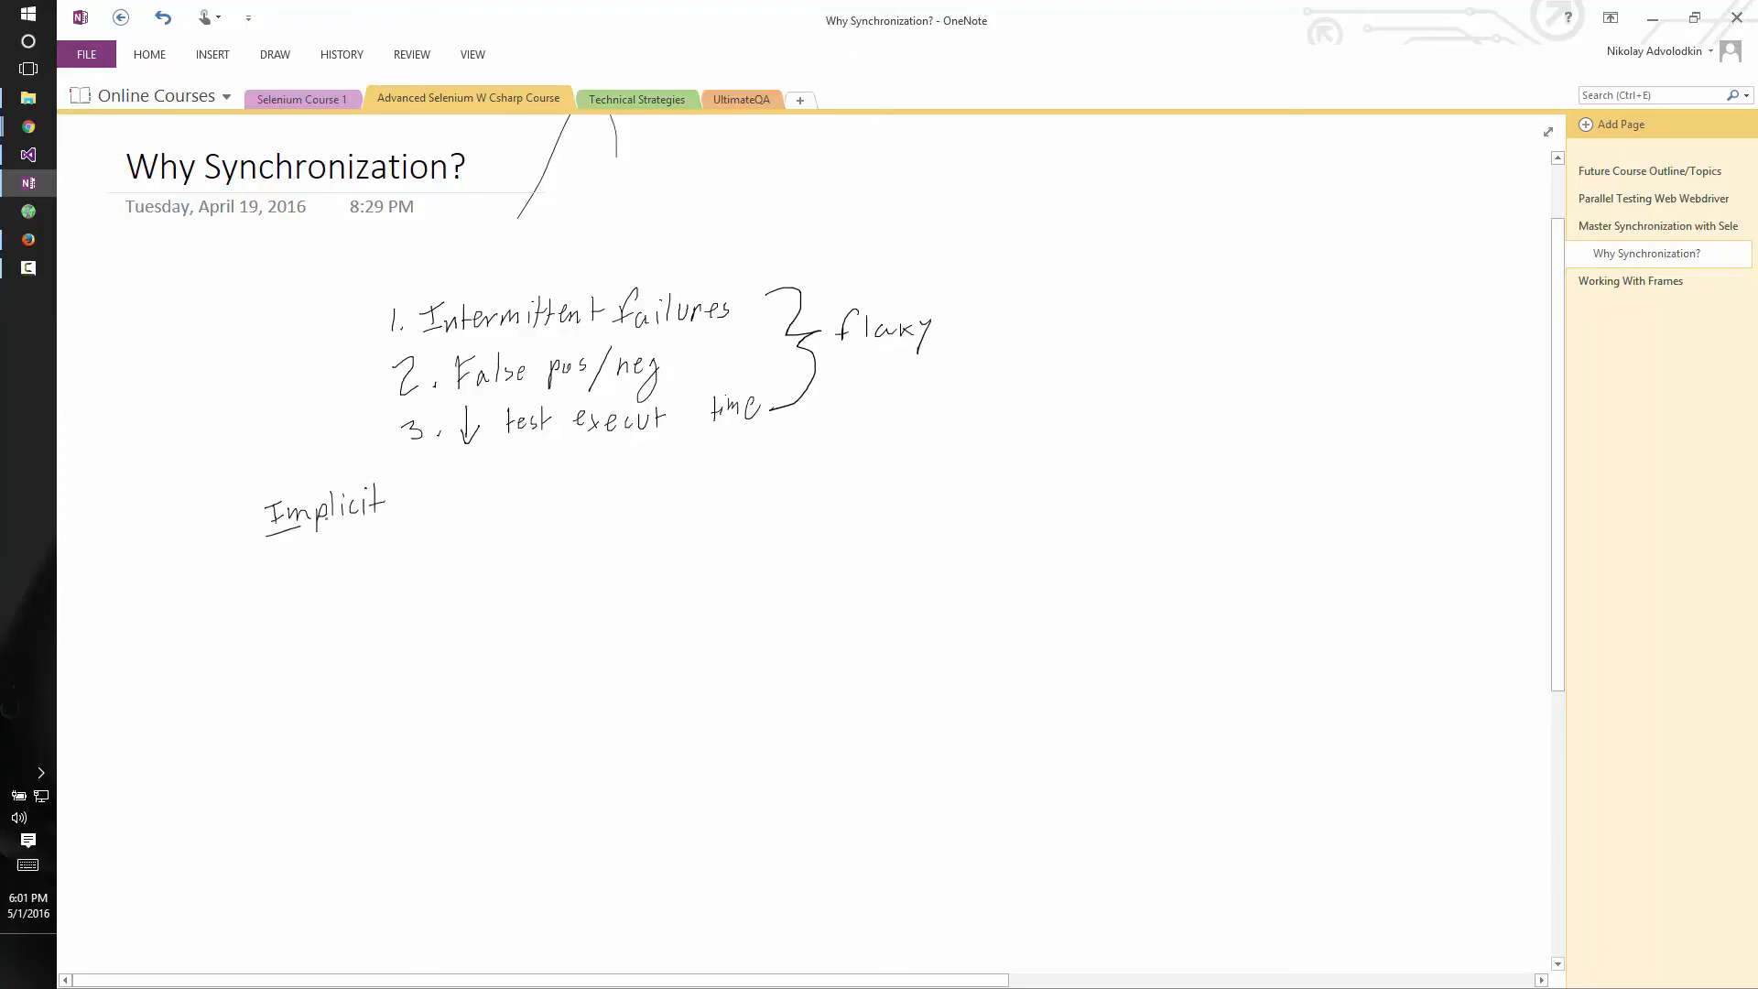
Step: Strike through the word 'Implicit' and start a numbered item beneath it
left_click_drag(264, 518, 392, 505)
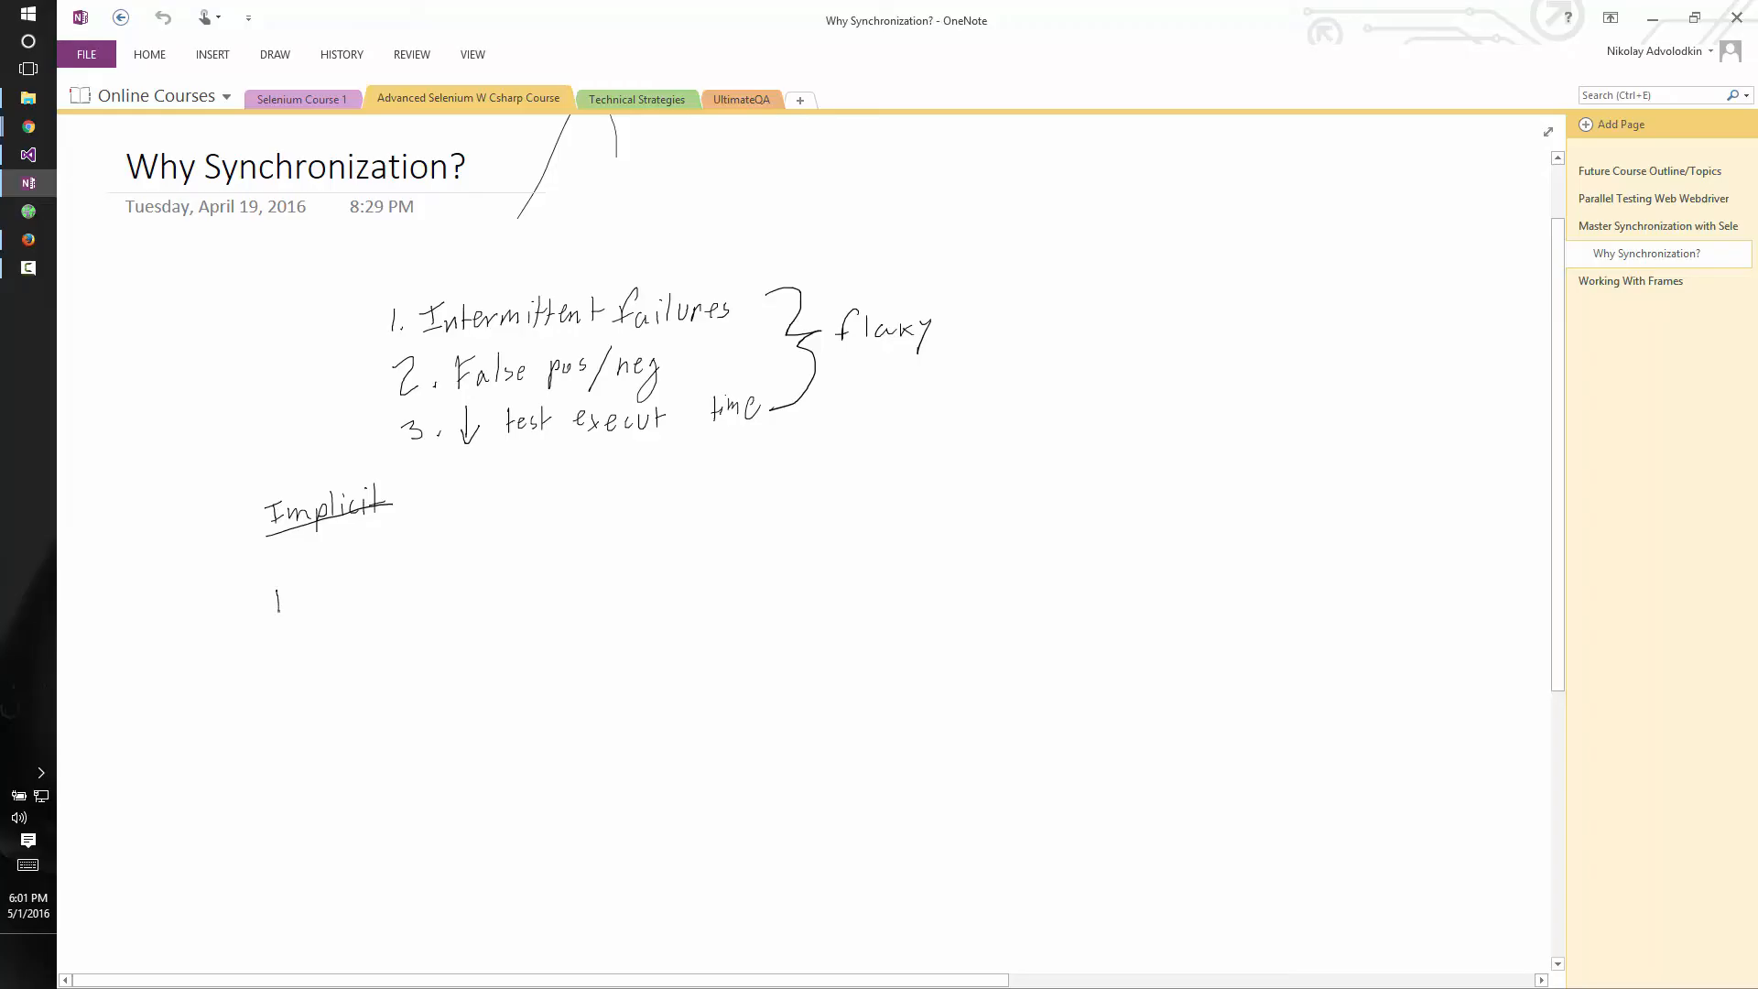
Step: Handwrite an underlined 'Explicit' heading below the struck-out 'Implicit'
left_click_drag(274, 583, 297, 611)
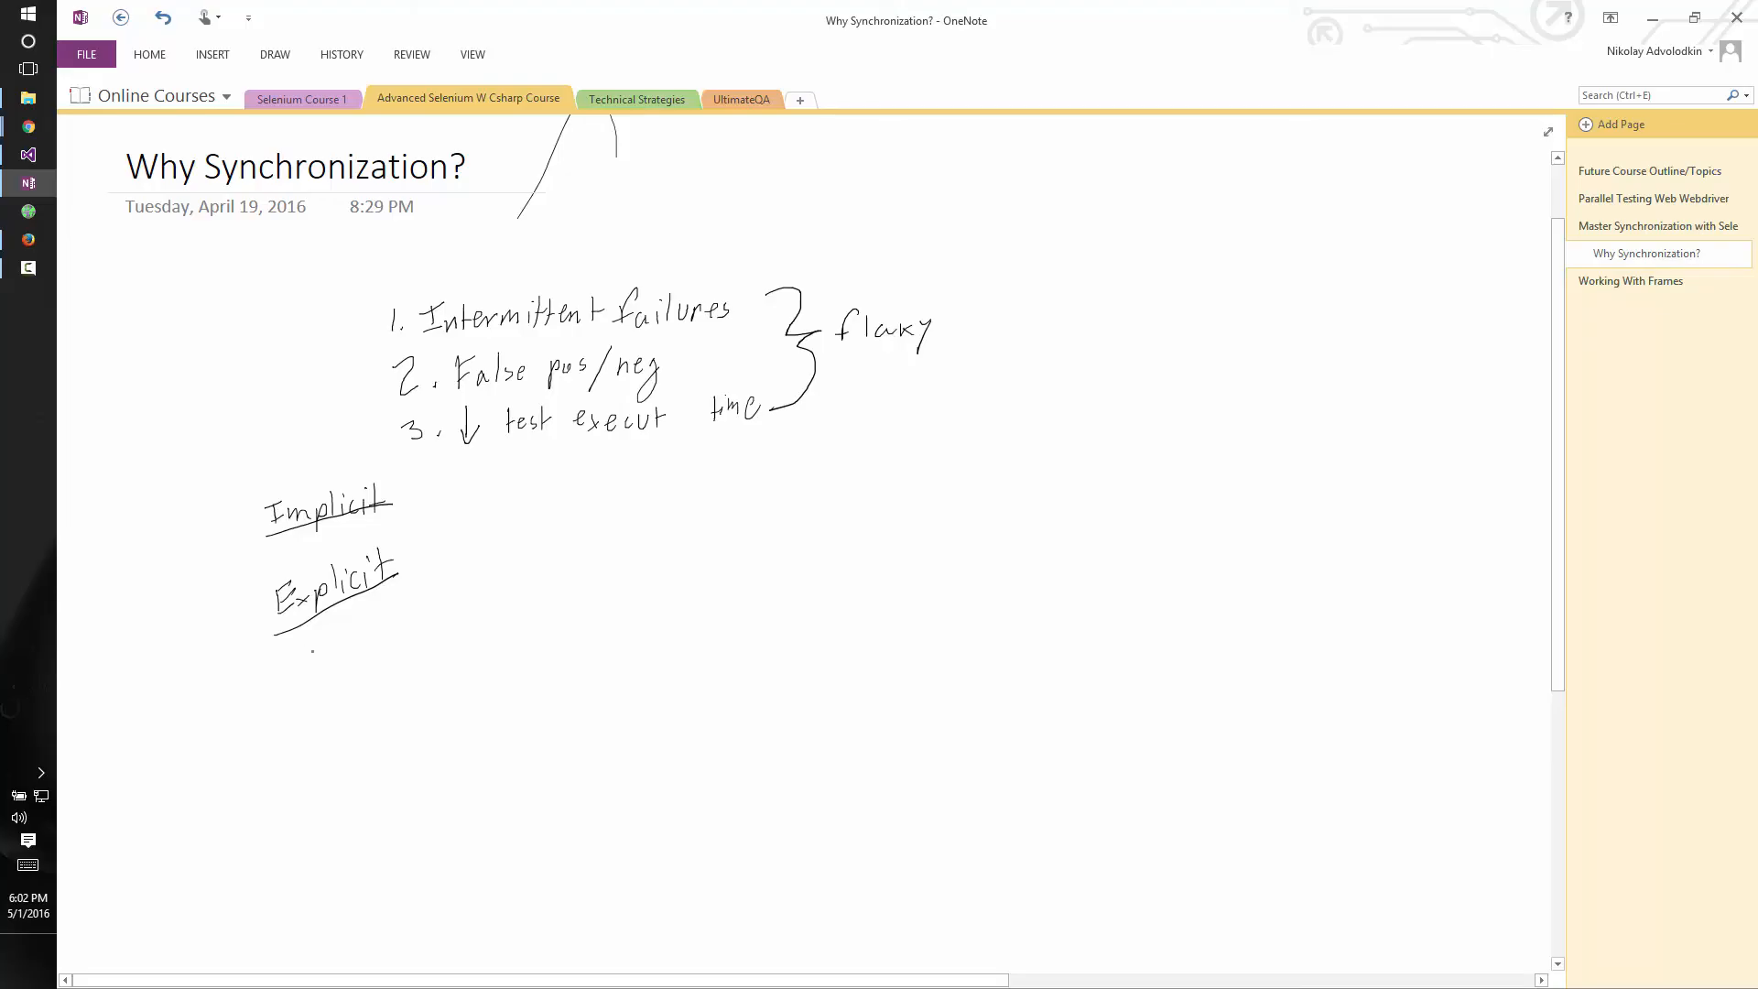
Step: Handwrite a bulleted 'ExpectedConditions' beneath the 'Explicit' heading
left_click_drag(311, 639, 403, 628)
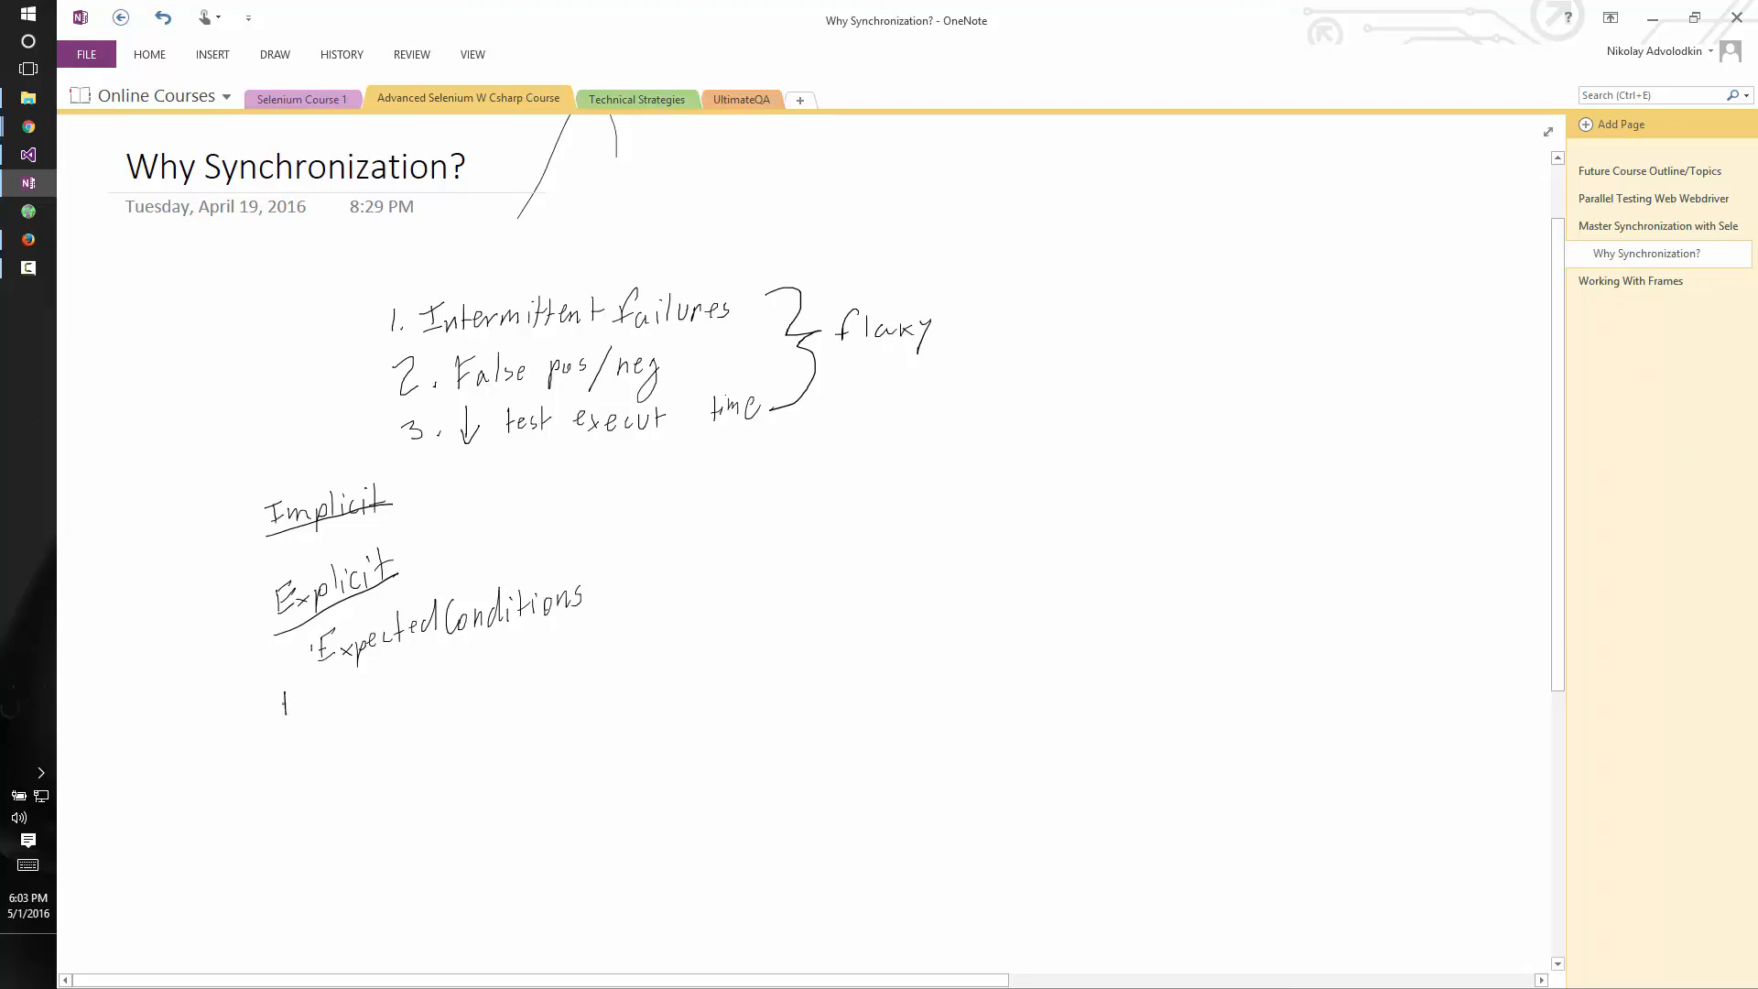
Step: Handwrite 'Fluent aka DefaultWait' under ExpectedConditions and underline it
left_click_drag(280, 690, 375, 696)
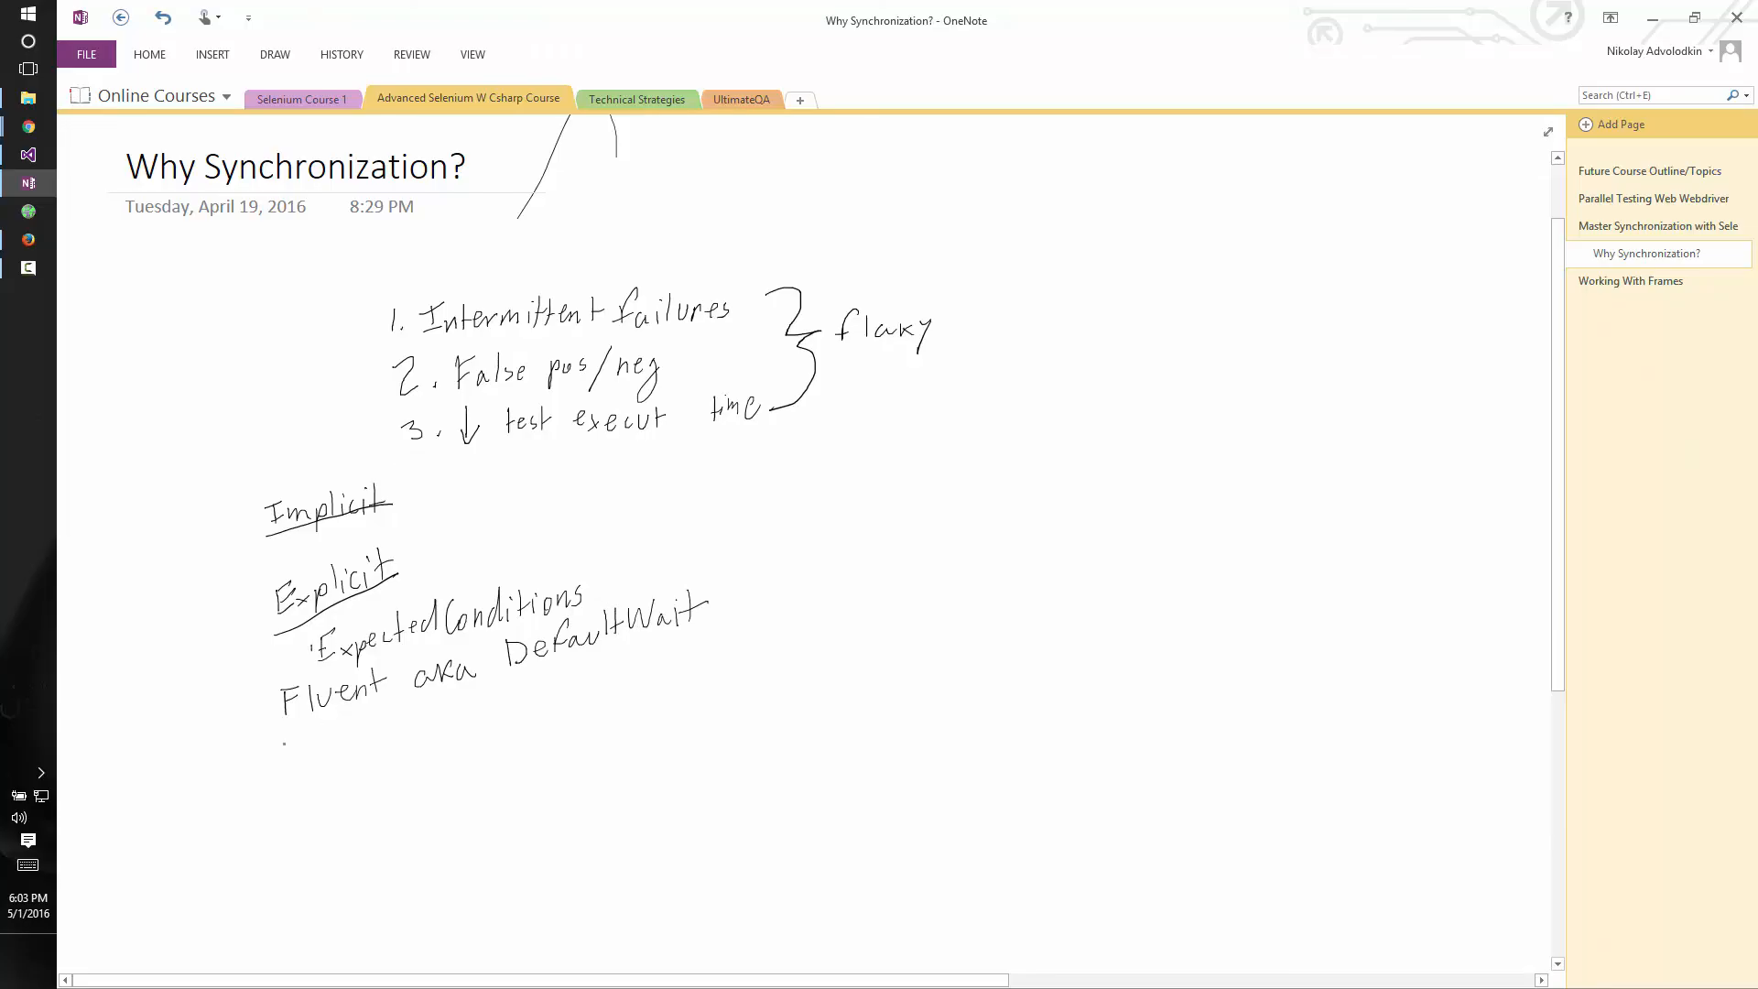
left_click_drag(286, 742, 718, 634)
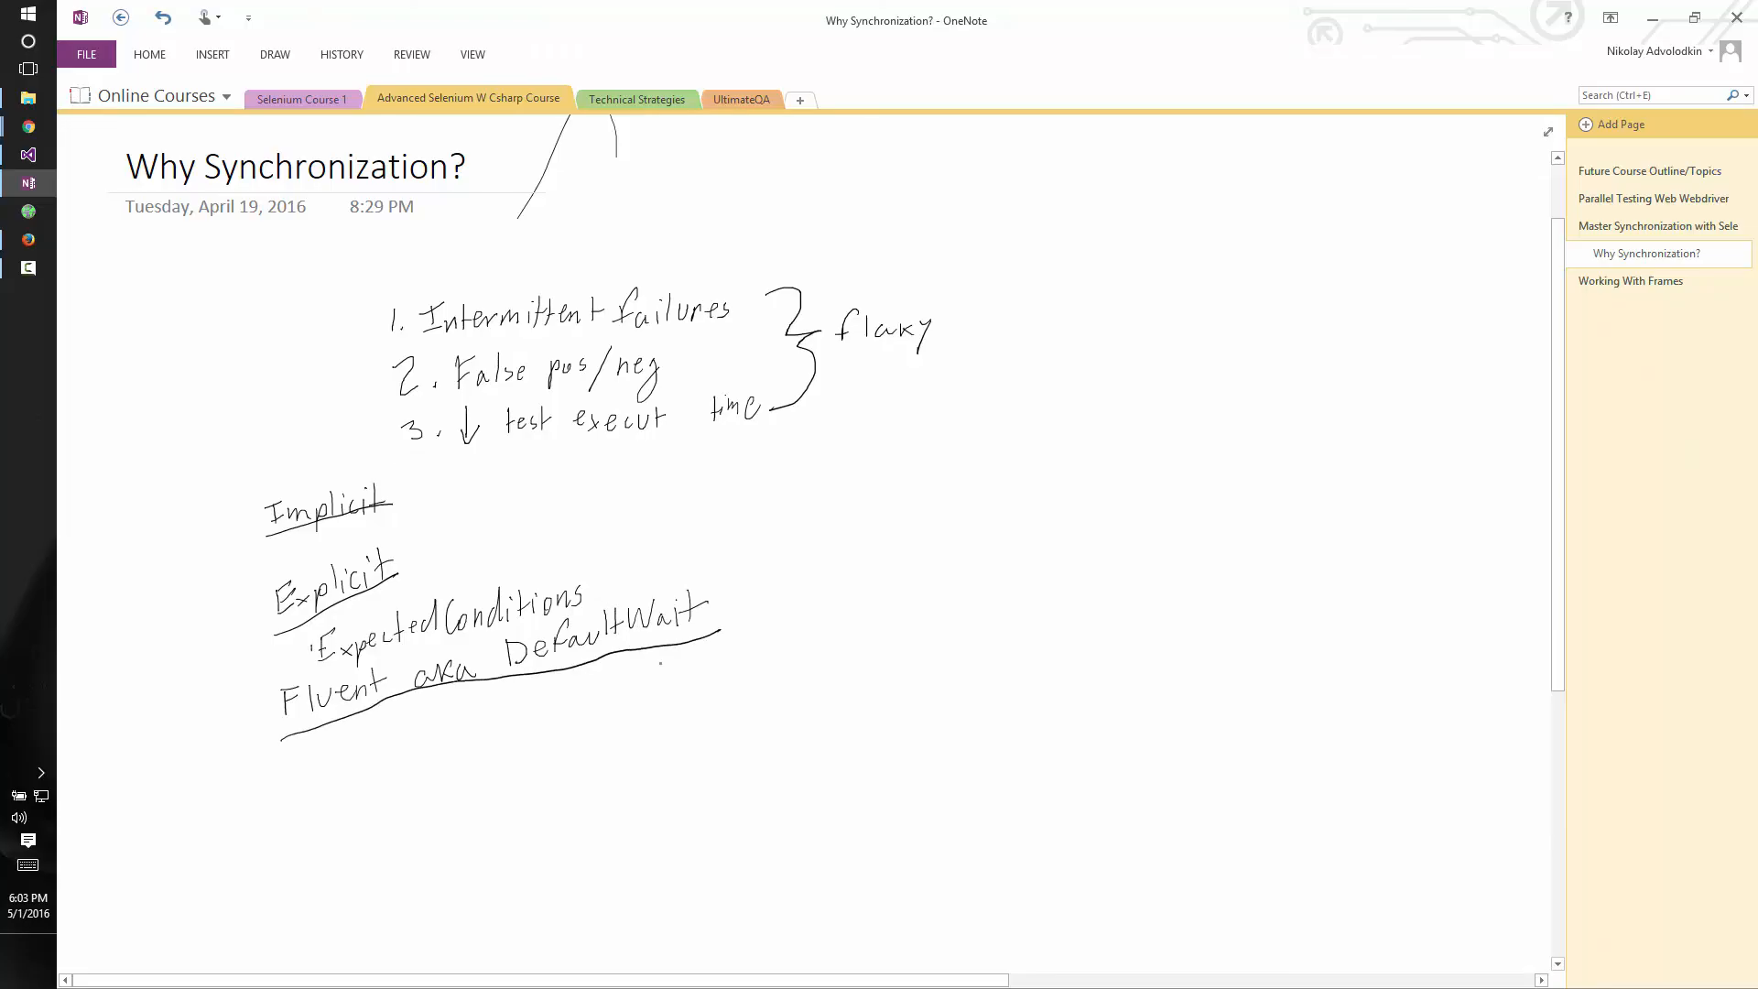